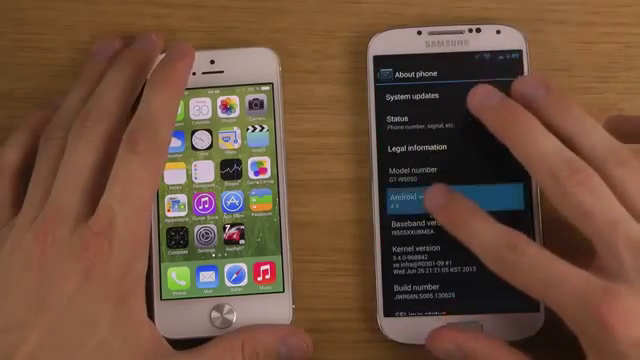
- Show the Geekbench 2 Result tab with System Information and Integer scores on both phones
left_click(460, 197)
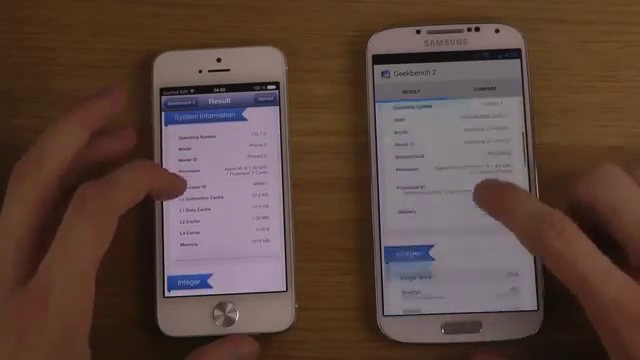
scroll("down", 3)
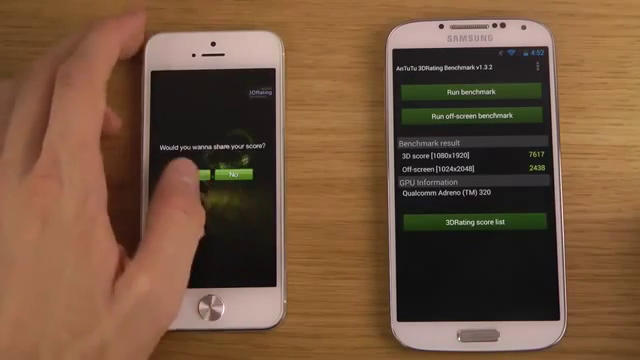
- Decline sharing the iPhone's AnTuTu 3DRating score so its 3D and off-screen results appear
left_click(211, 177)
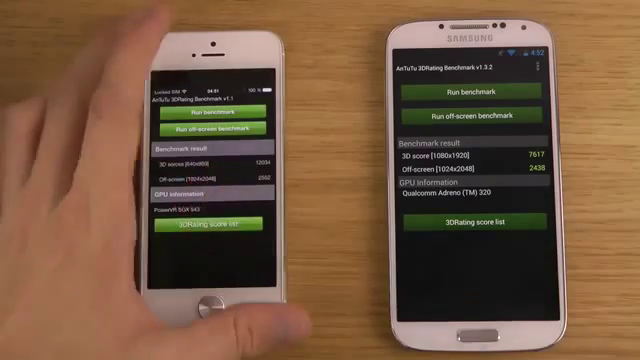